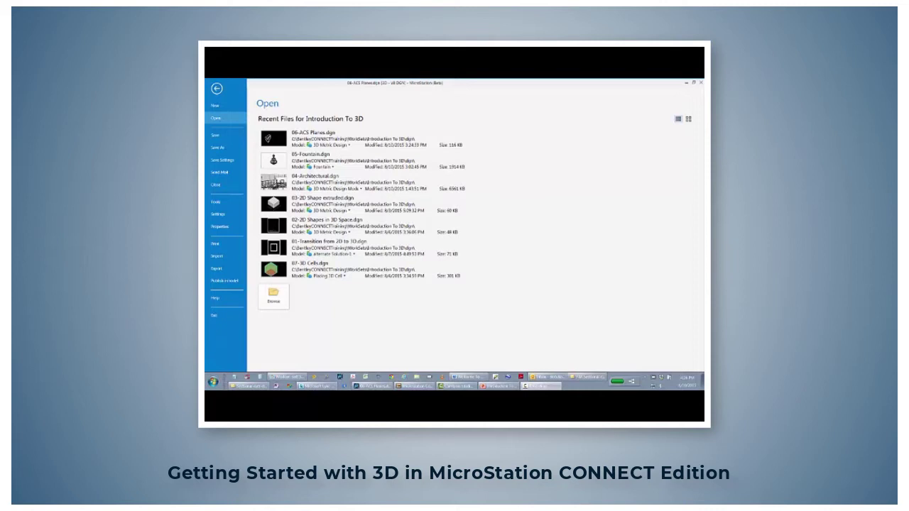
mouse_move(686, 352)
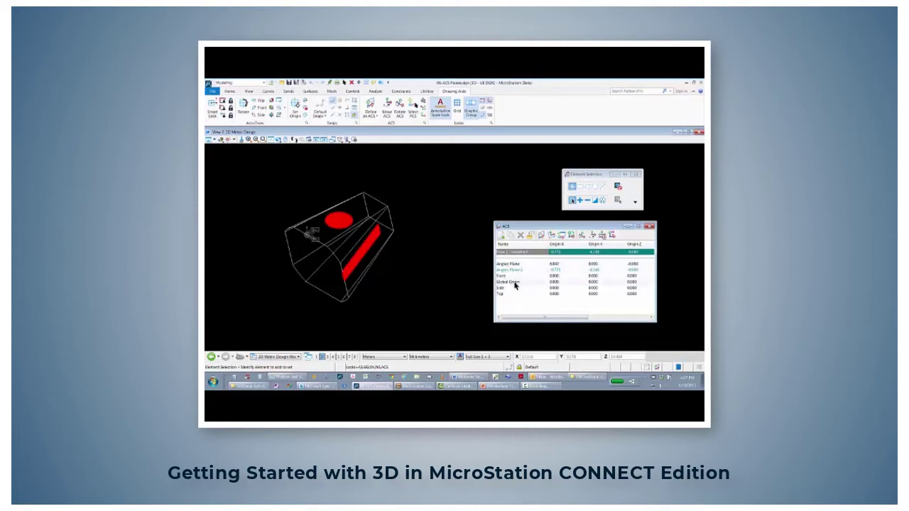
Pick Global Origin in the ACS dialog and set it as the active coordinate system
left_click(515, 284)
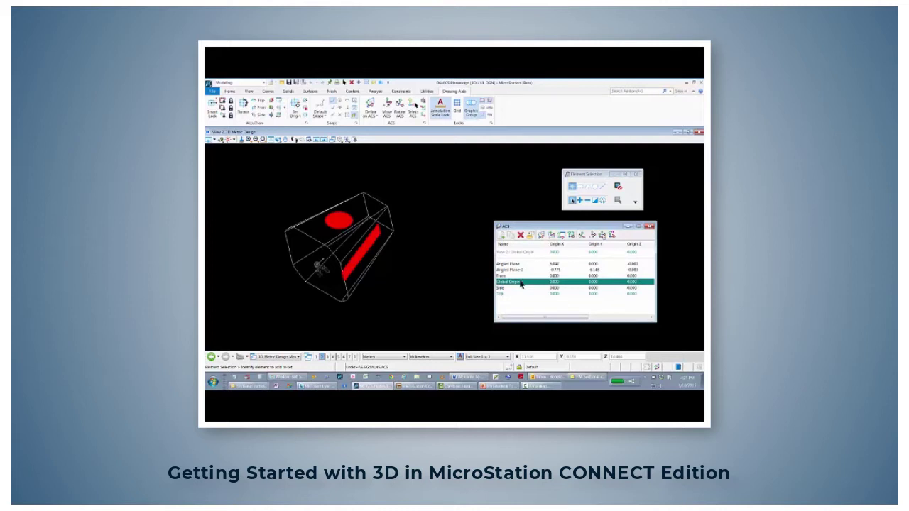
left_click(249, 91)
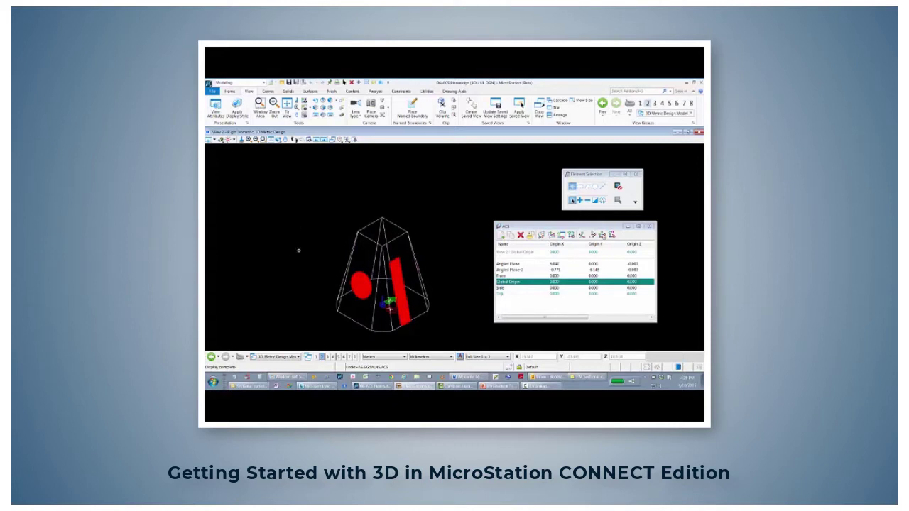
mouse_move(382, 178)
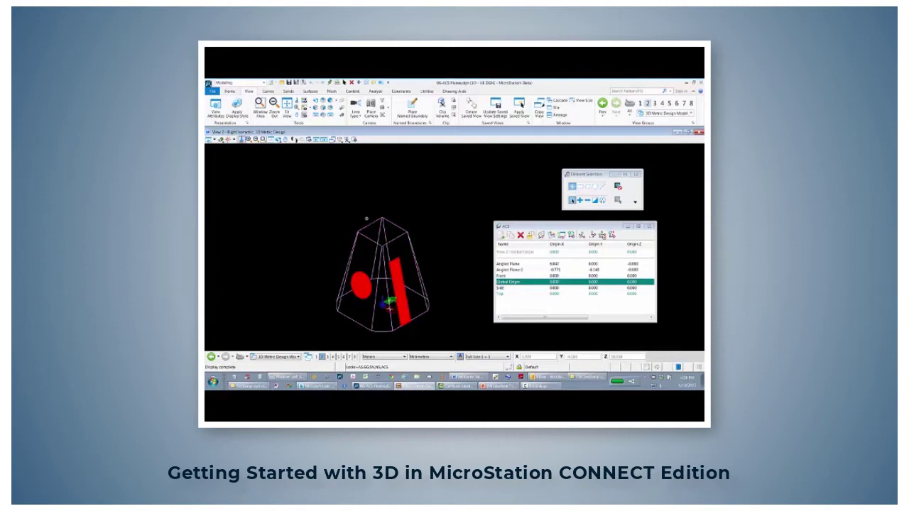
Place a solid orthogonal block beside the frustum from a base rectangle and height
left_click(229, 91)
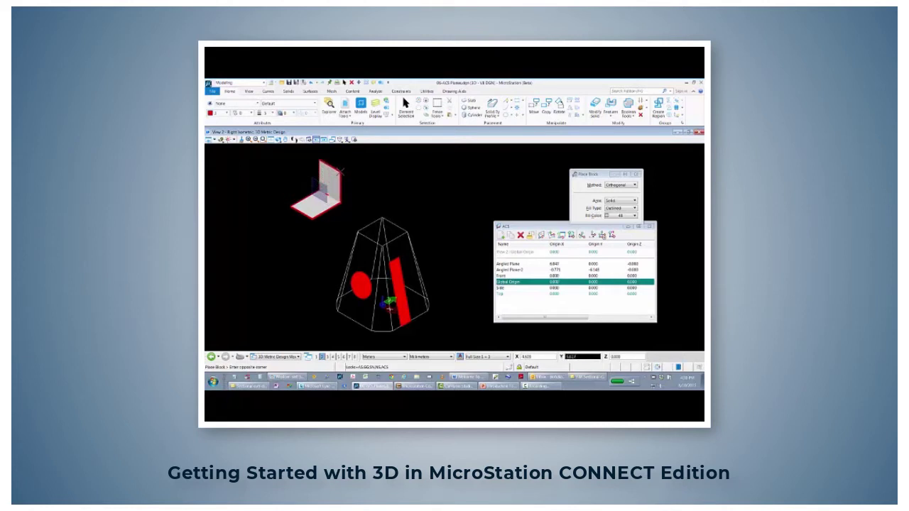
left_click(304, 193)
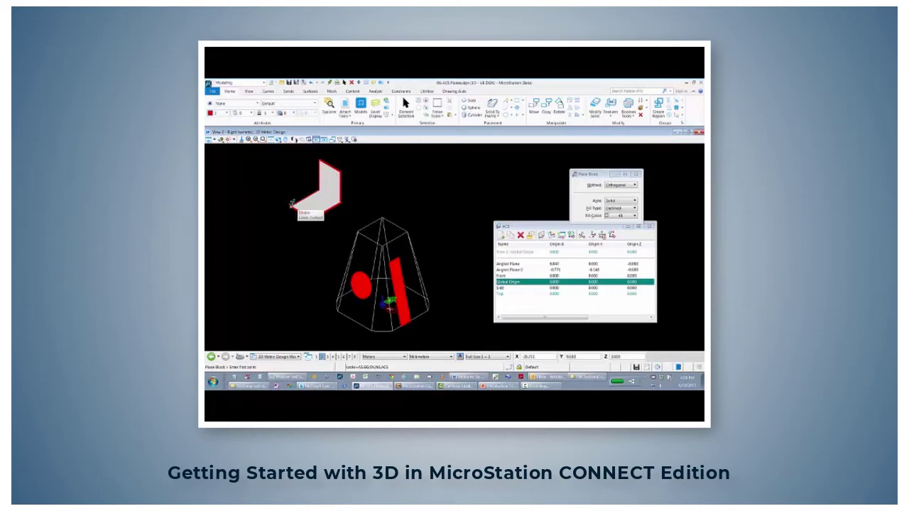
left_click(296, 204)
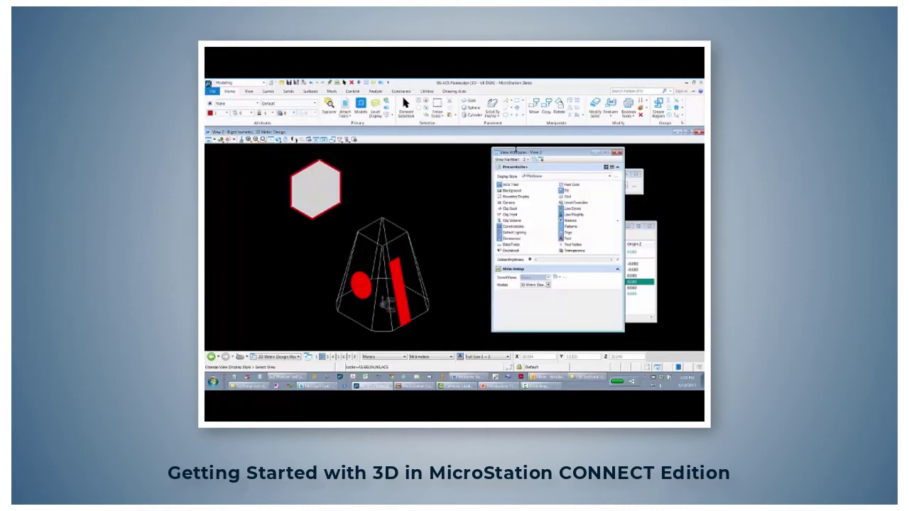
Switch View 2 to wireframe and move the block to a new location
left_click(568, 190)
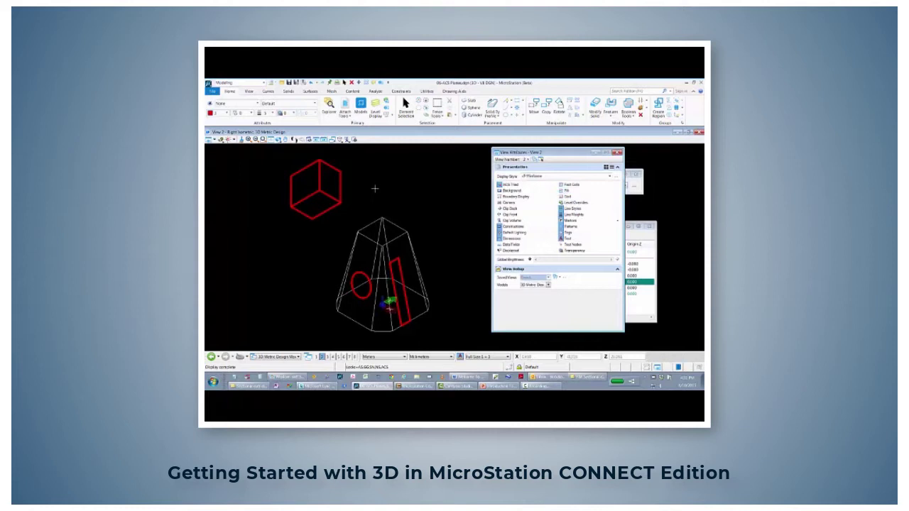
mouse_move(446, 197)
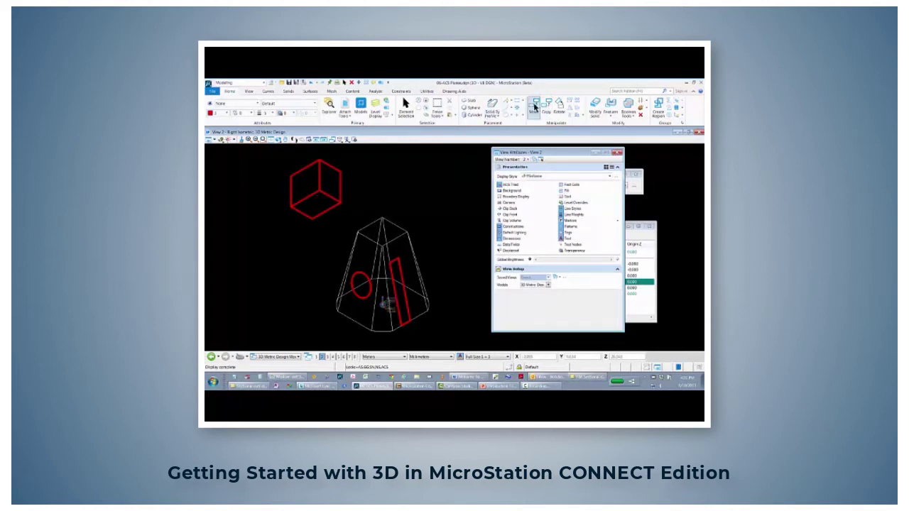
left_click(532, 106)
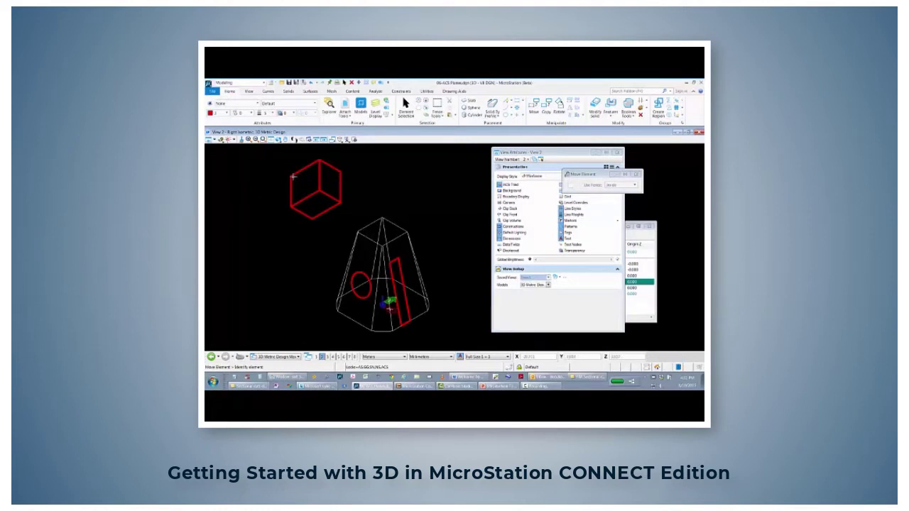
left_click(298, 186)
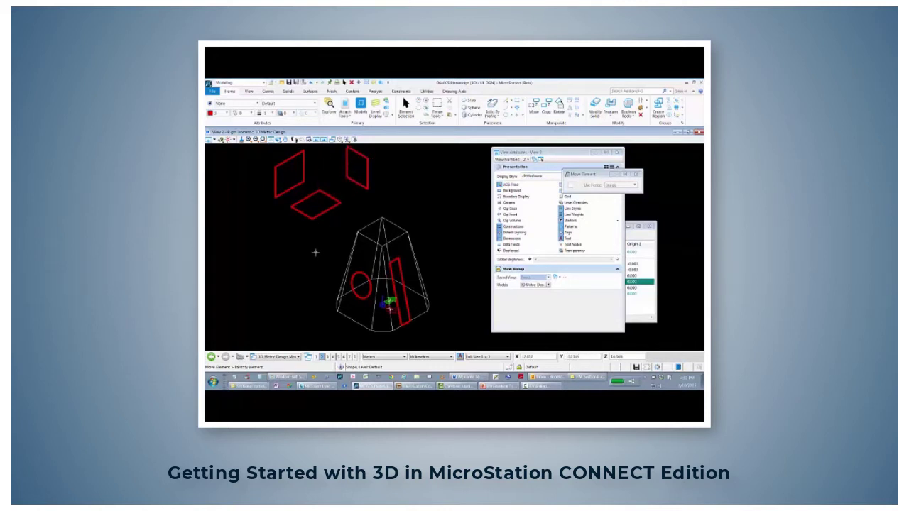
left_click(313, 210)
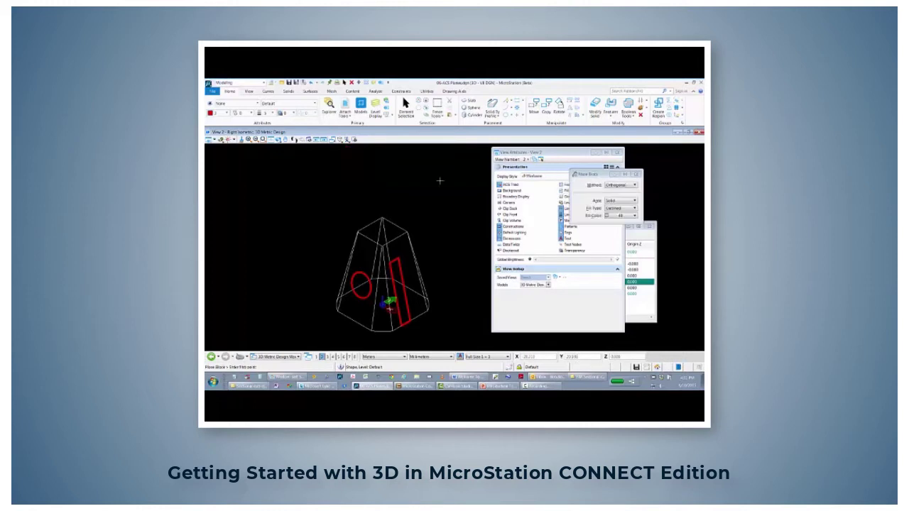
mouse_move(257, 264)
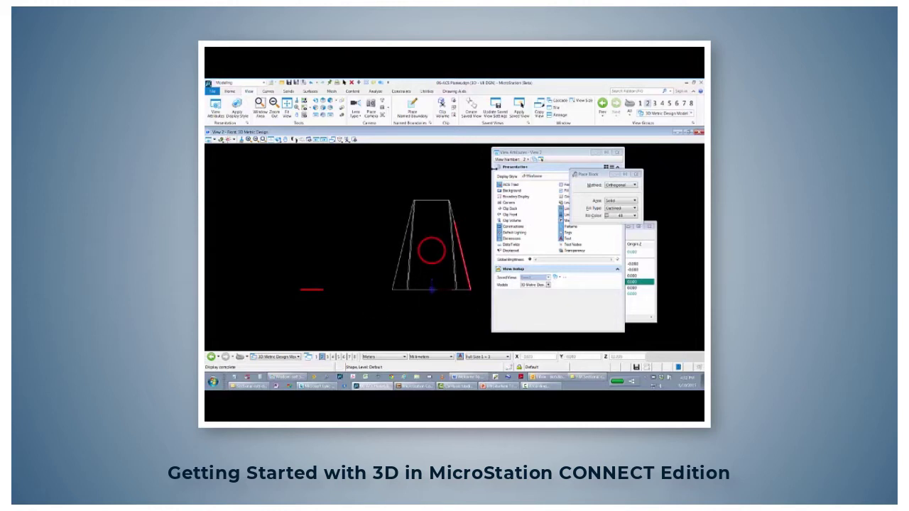
Start the Dynamic Rotate View tool in View 1
left_click(631, 185)
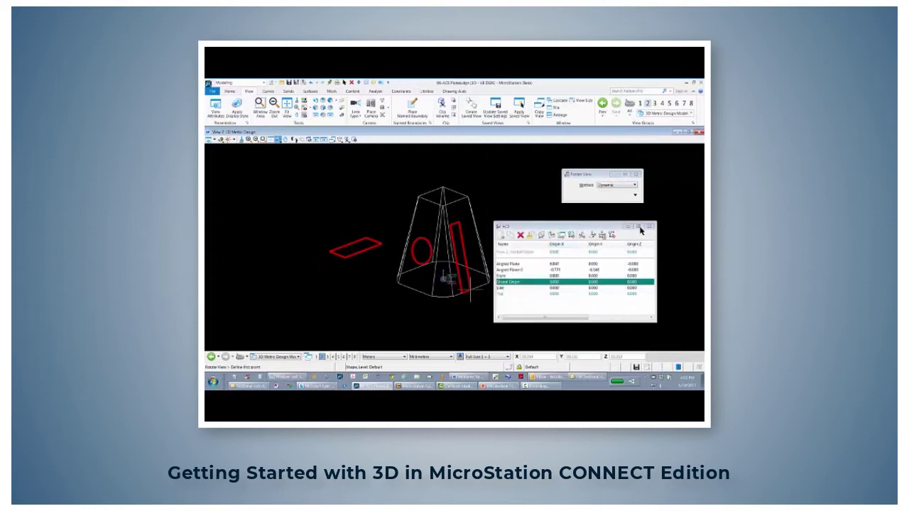
Start Move Element and pick the red rectangle to reposition onto the frustum top
left_click(642, 226)
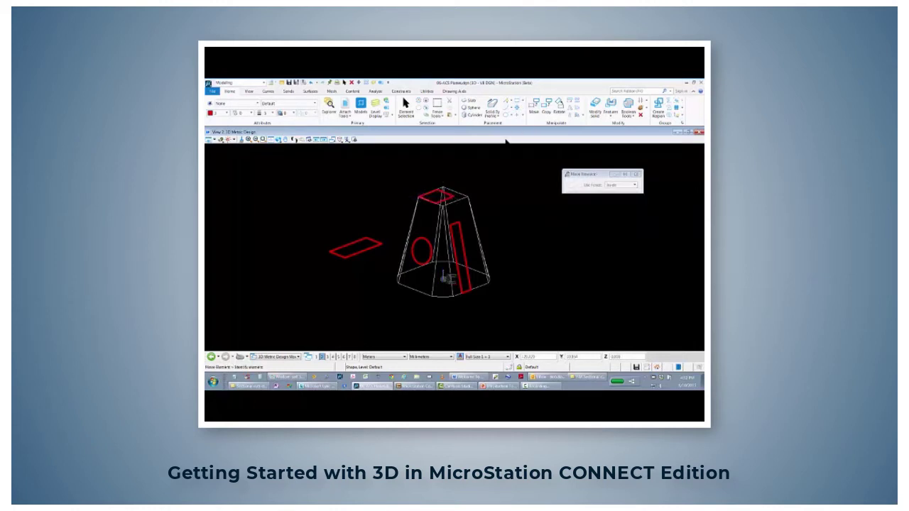
left_click(437, 193)
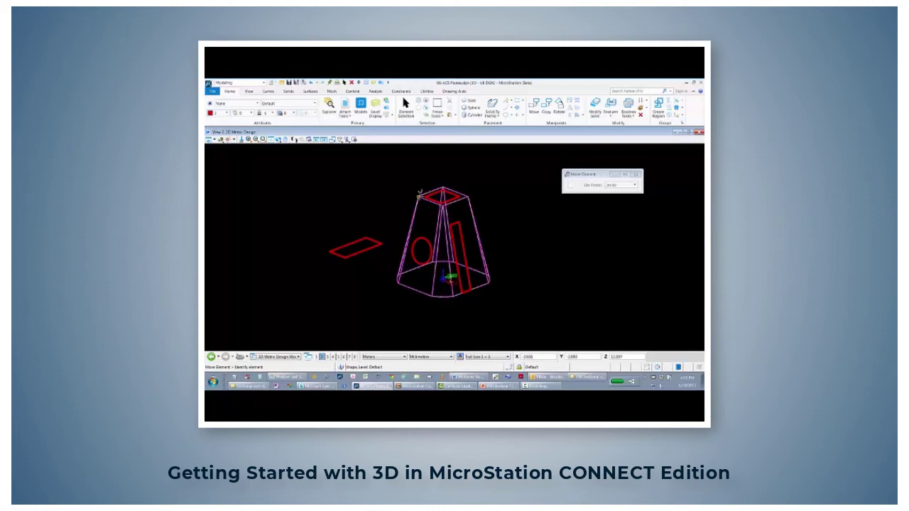
mouse_move(418, 192)
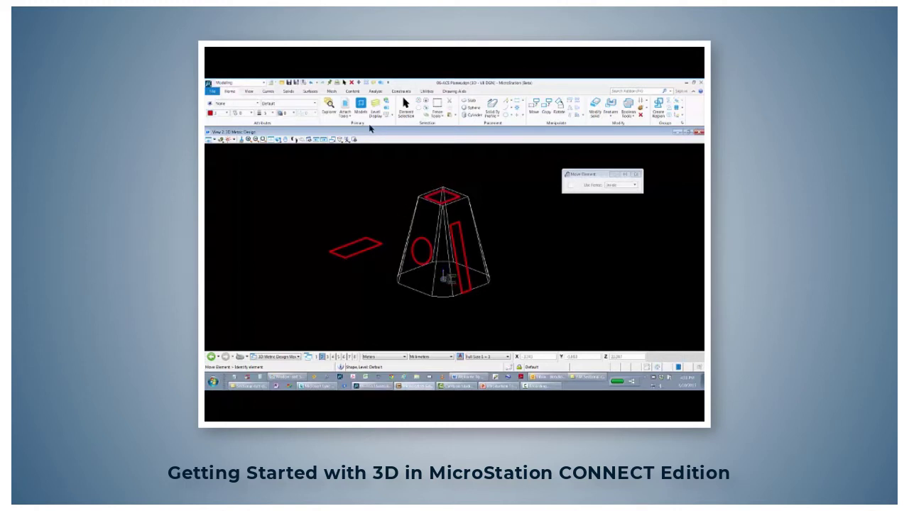
Open the AccuDraw compass orientation model showing the wireframe box in View 2
left_click(363, 111)
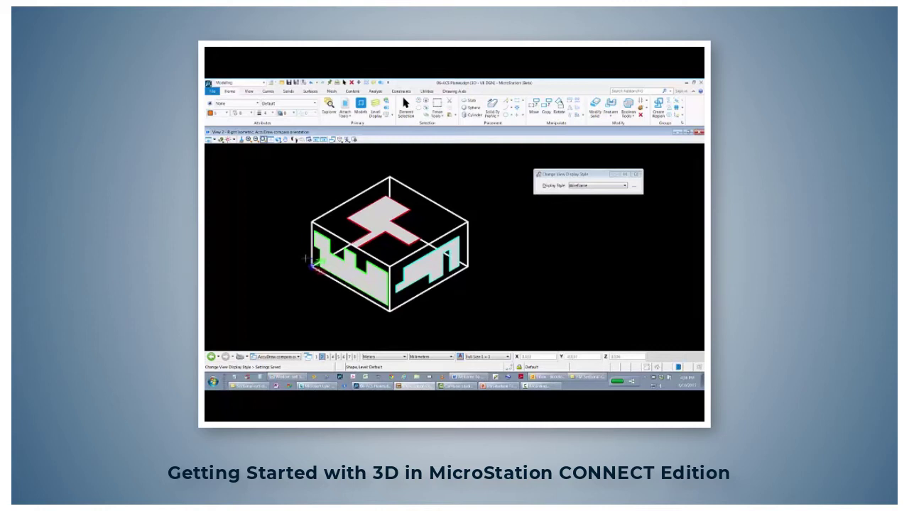
mouse_move(430, 266)
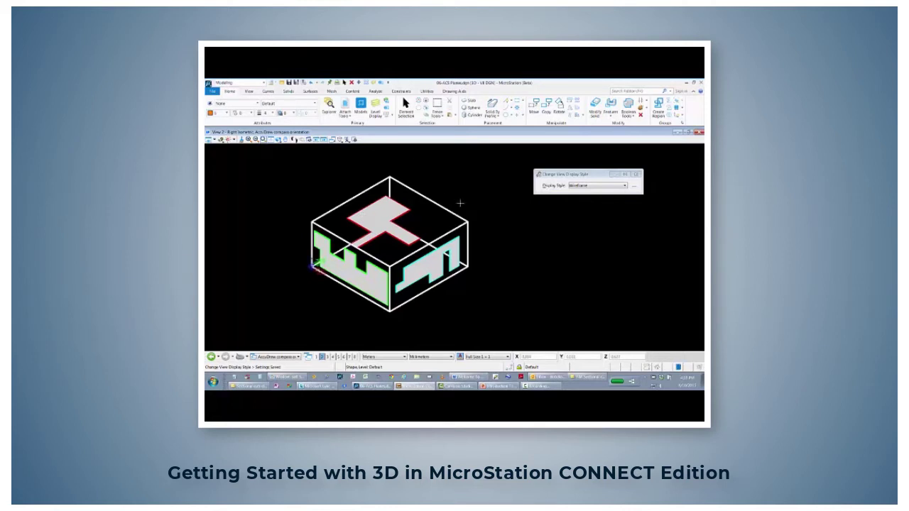
mouse_move(370, 287)
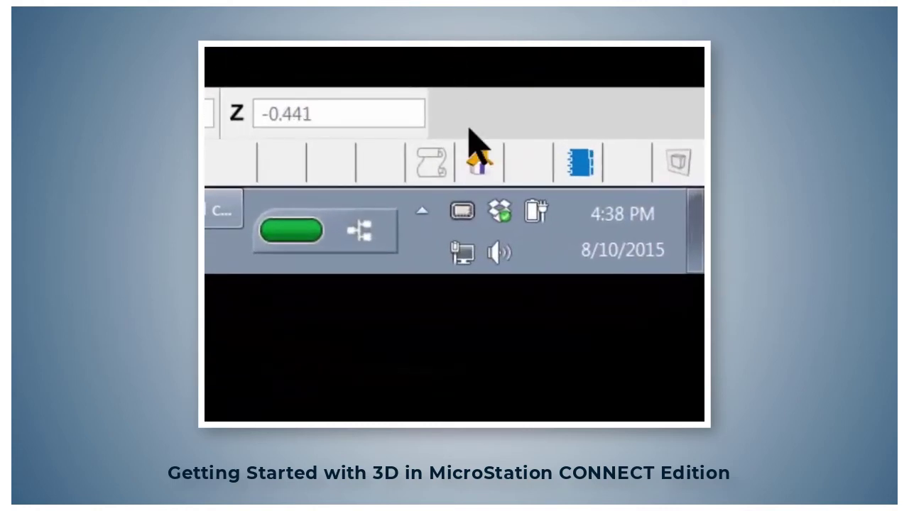
mouse_move(482, 163)
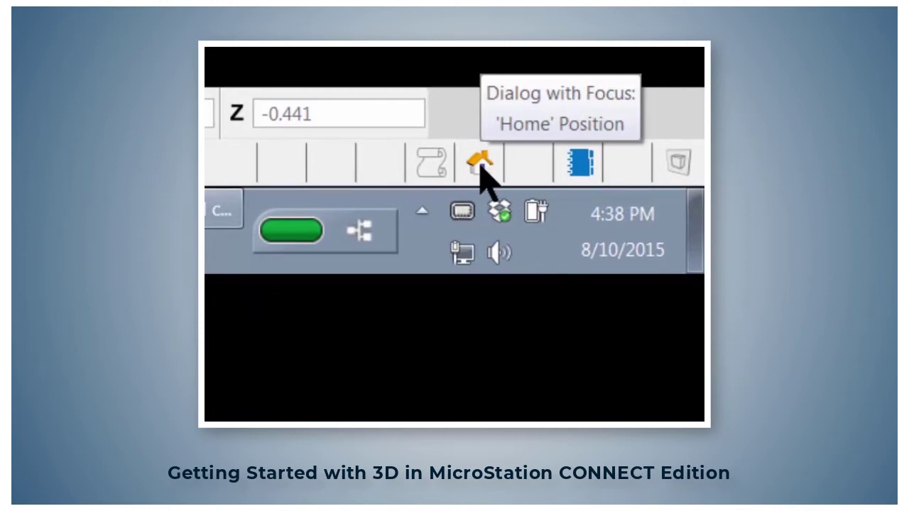
left_click(479, 162)
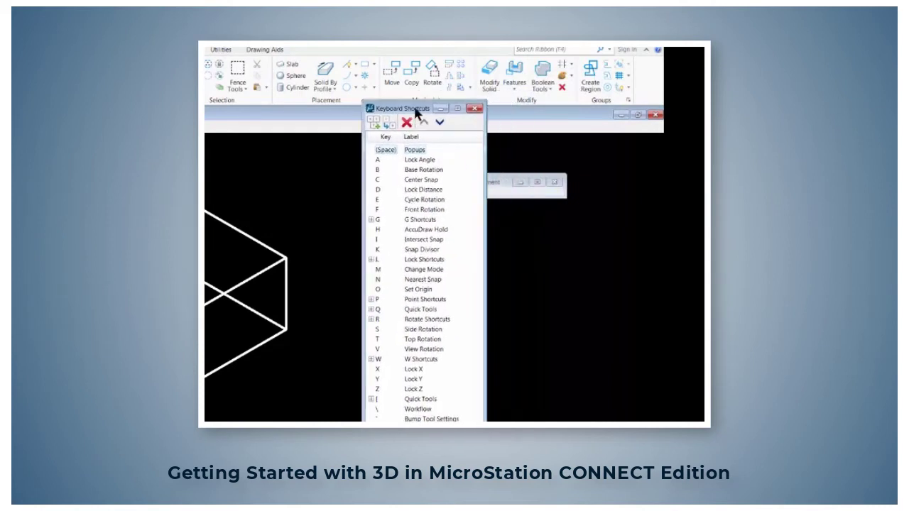
mouse_move(369, 360)
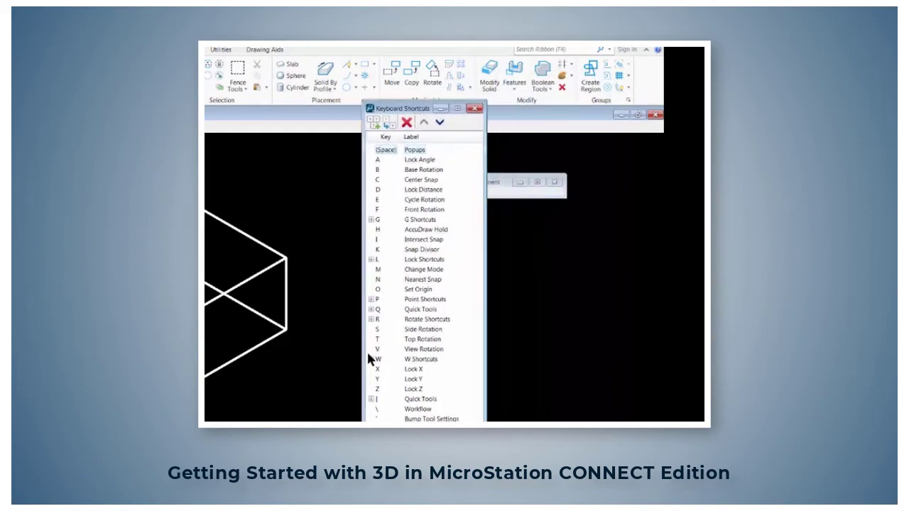
mouse_move(470, 220)
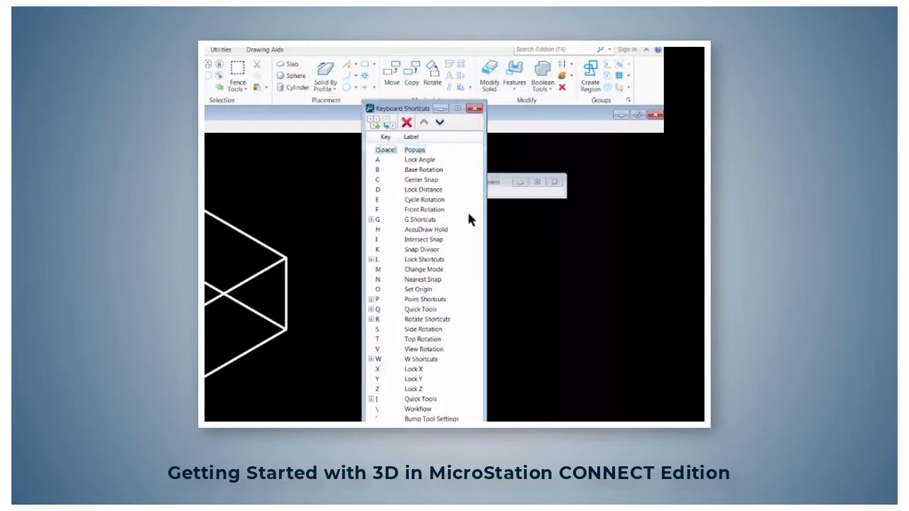
mouse_move(431, 213)
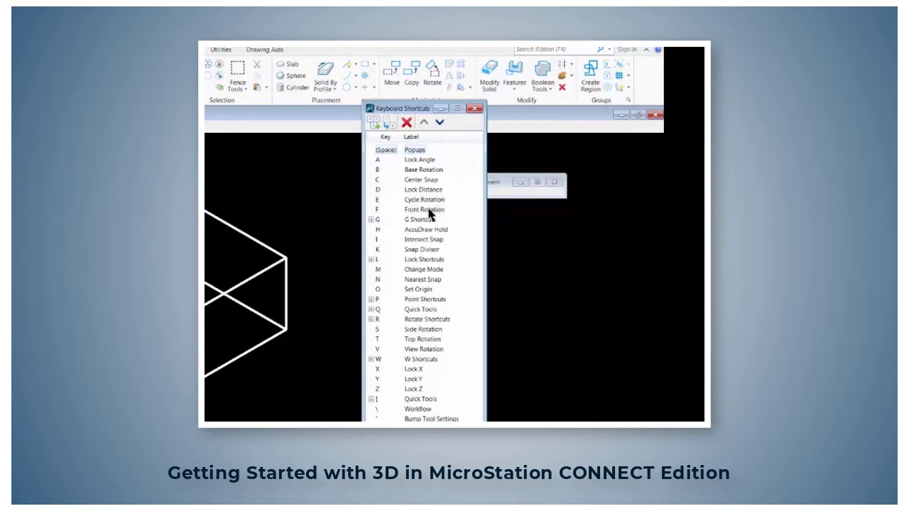
mouse_move(403, 338)
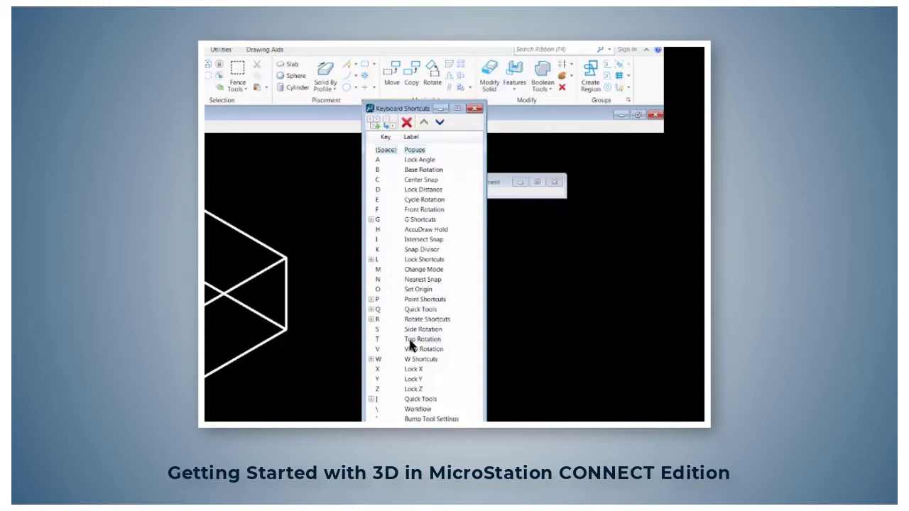
mouse_move(406, 357)
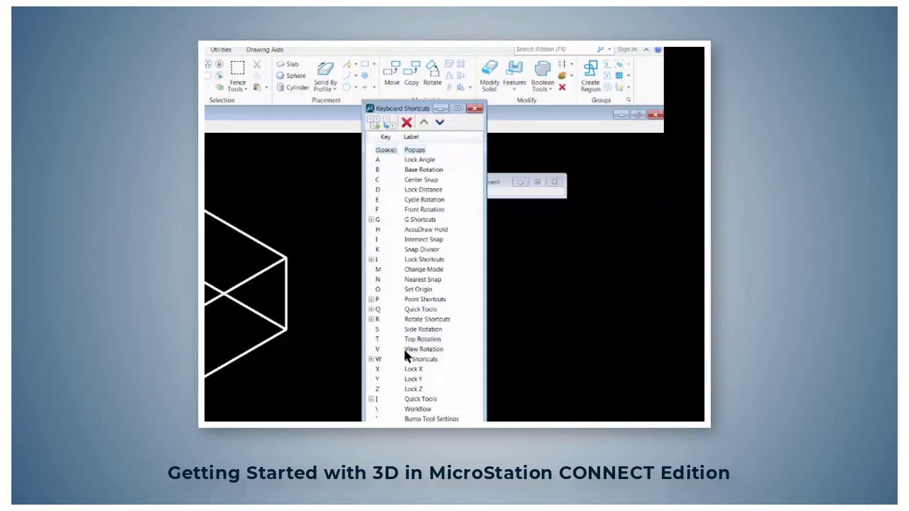
mouse_move(379, 355)
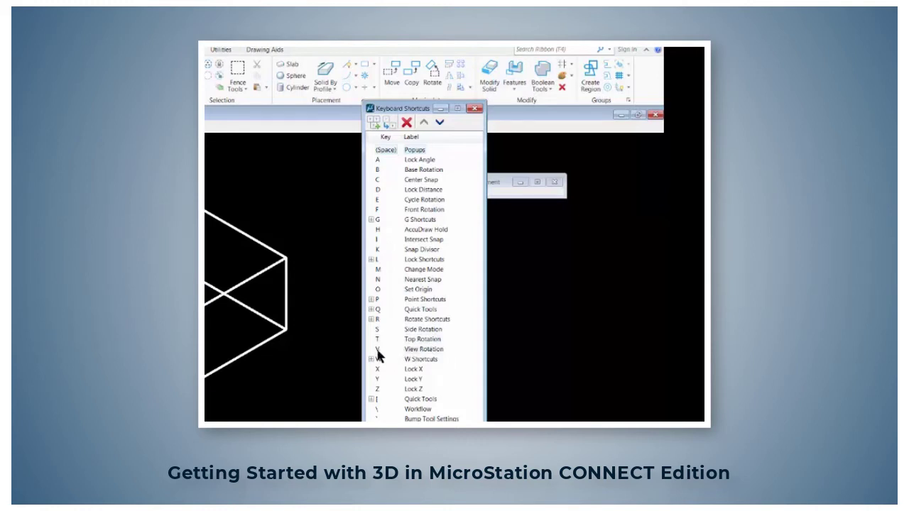
mouse_move(434, 355)
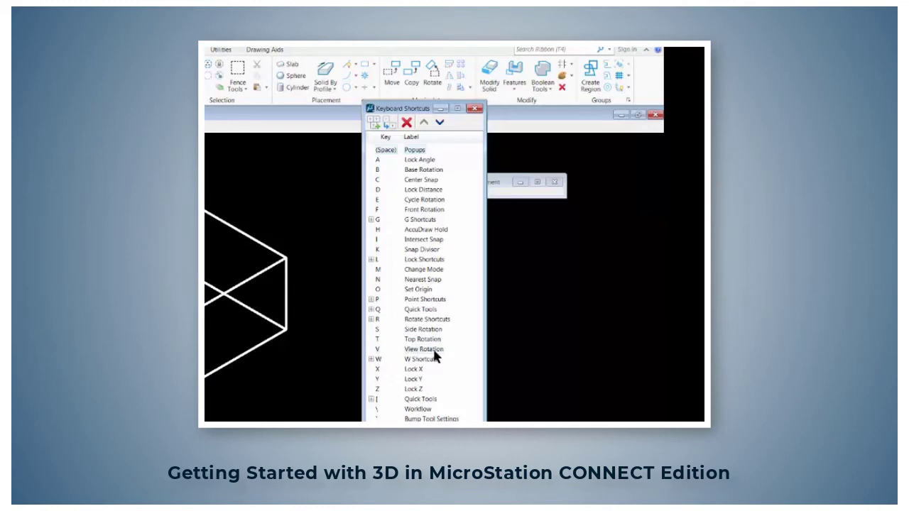
Close the Keyboard Shortcuts list and place a circle by center beside the box
left_click(478, 107)
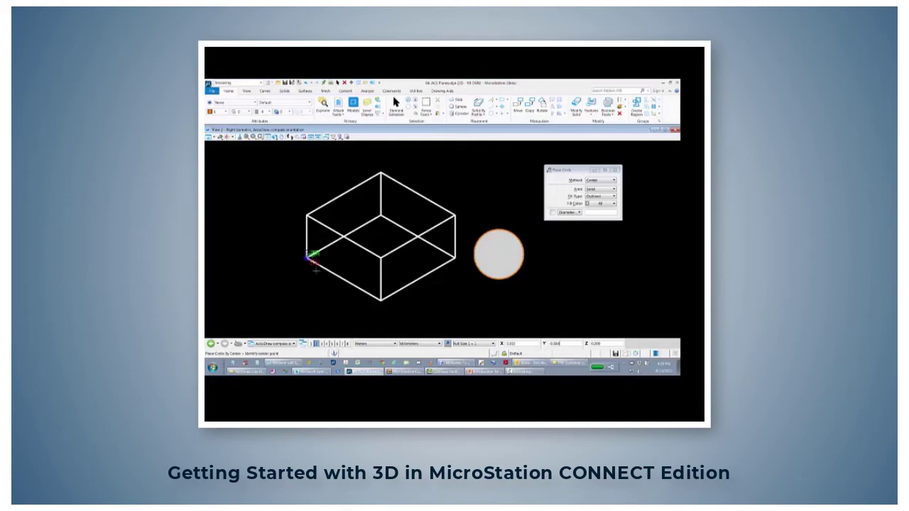
mouse_move(497, 245)
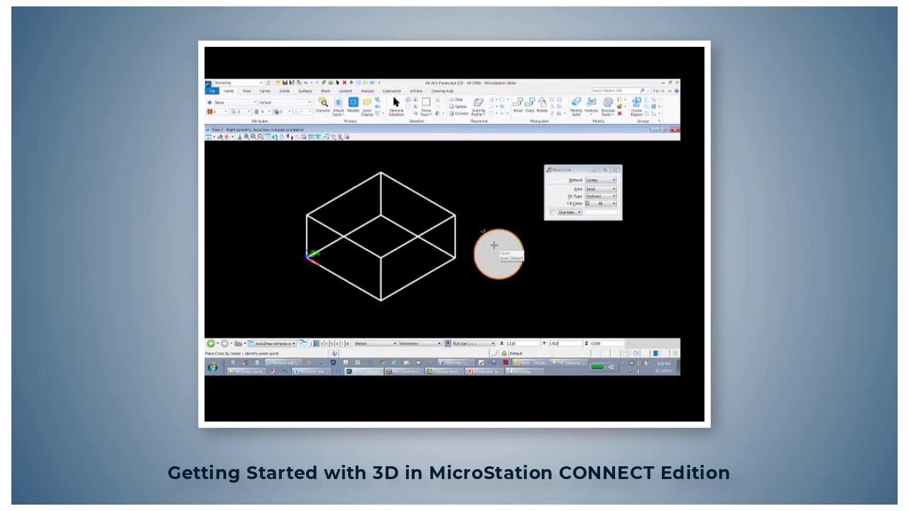
left_click(246, 91)
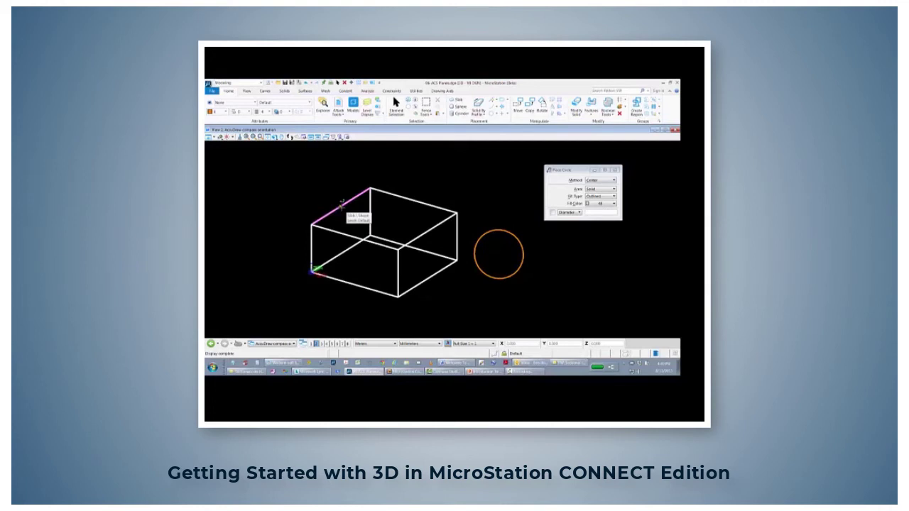
Place a circle centred flat on the box's top face, replacing the misplaced one
left_click(348, 206)
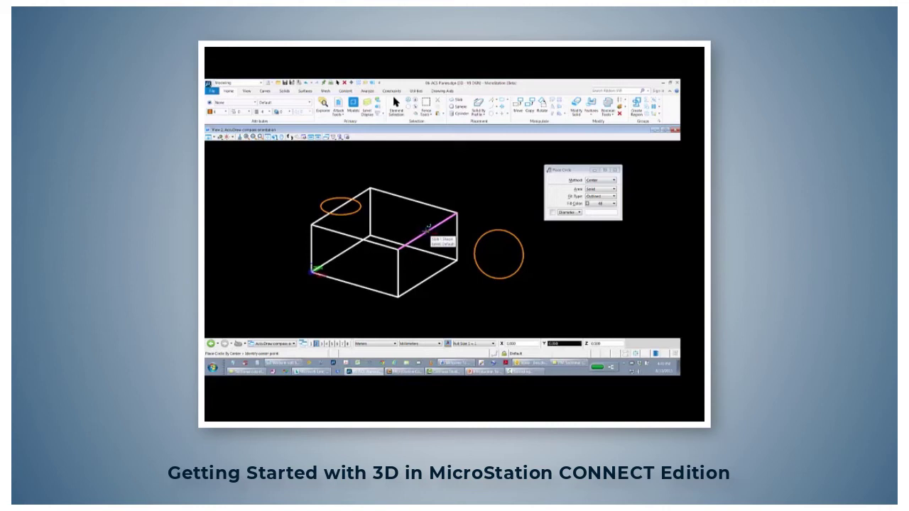
mouse_move(401, 225)
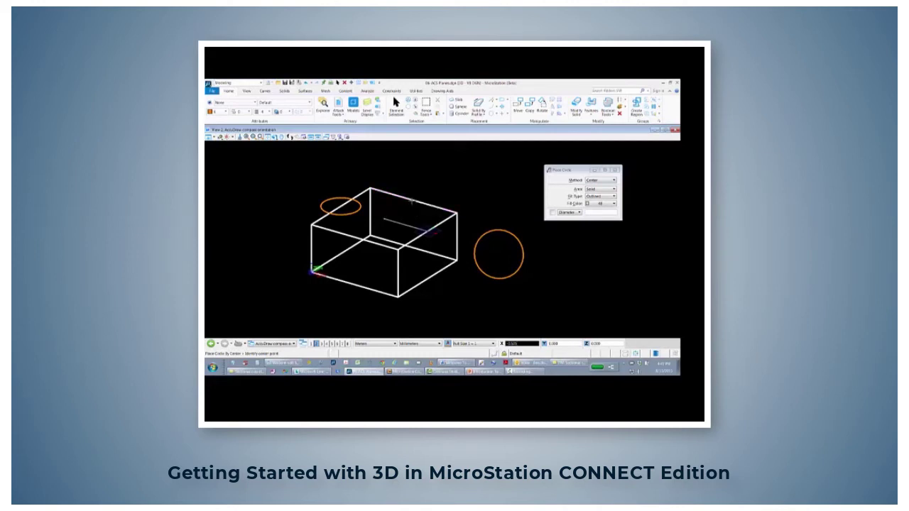
left_click(384, 217)
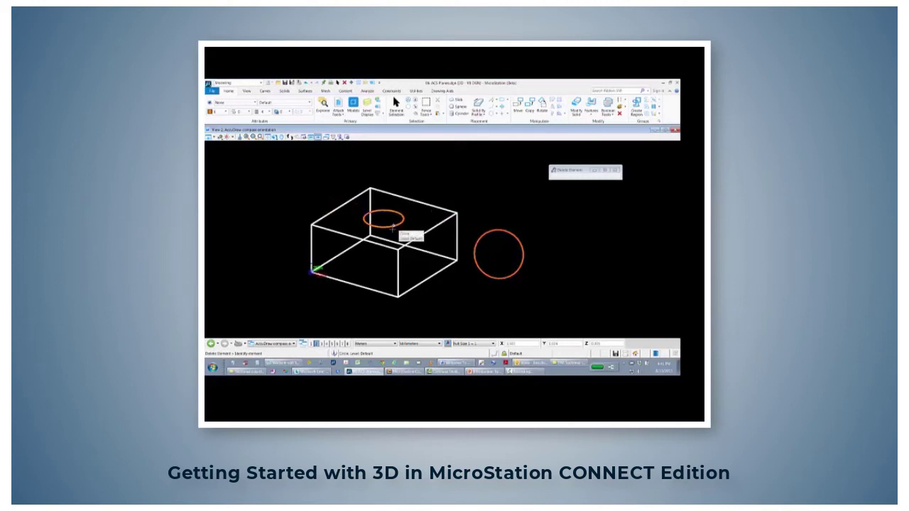
left_click(389, 227)
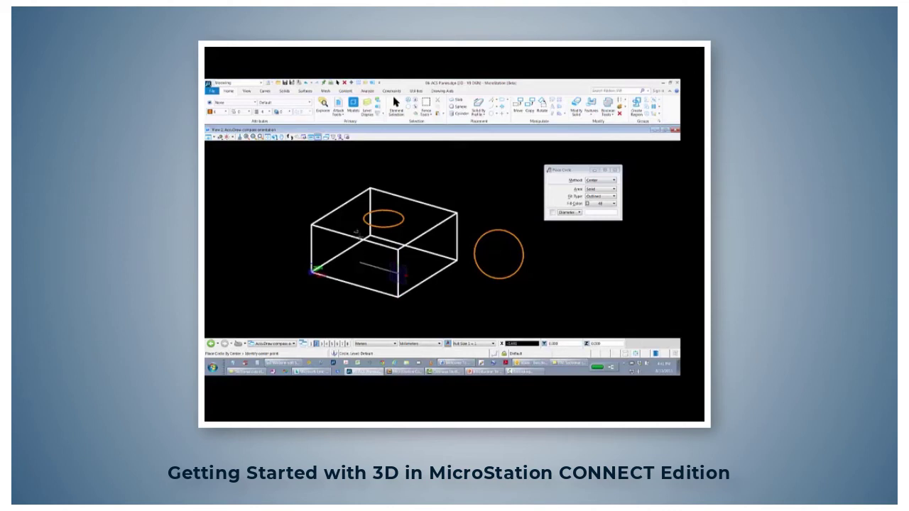
Centre a circle on the box's front face using AccuDraw's front rotation
left_click(353, 261)
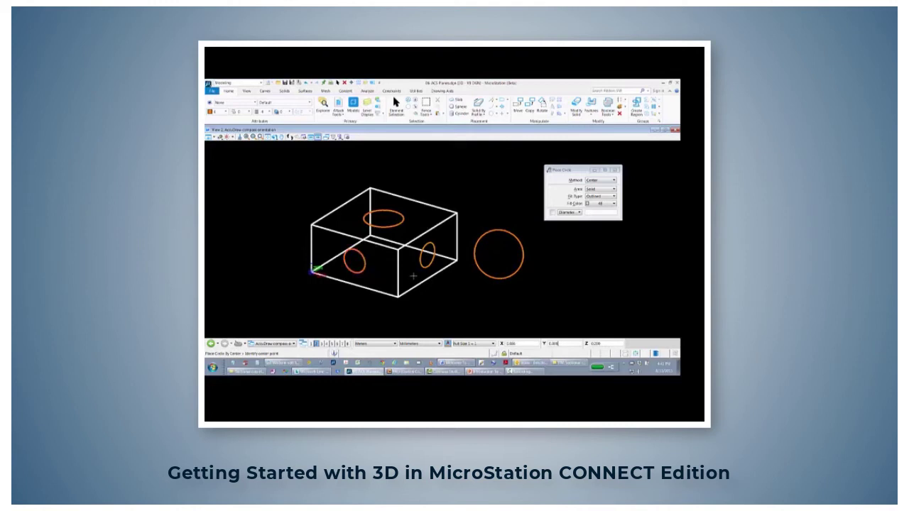
mouse_move(505, 279)
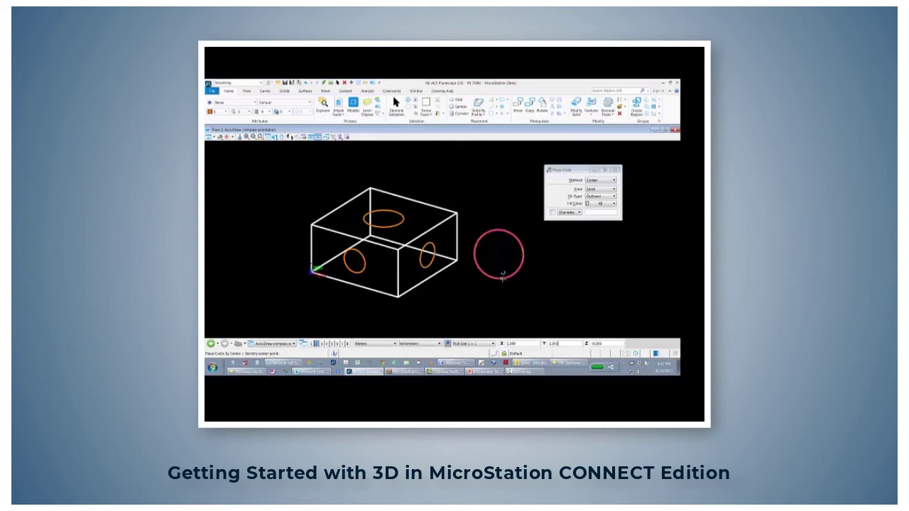
mouse_move(503, 277)
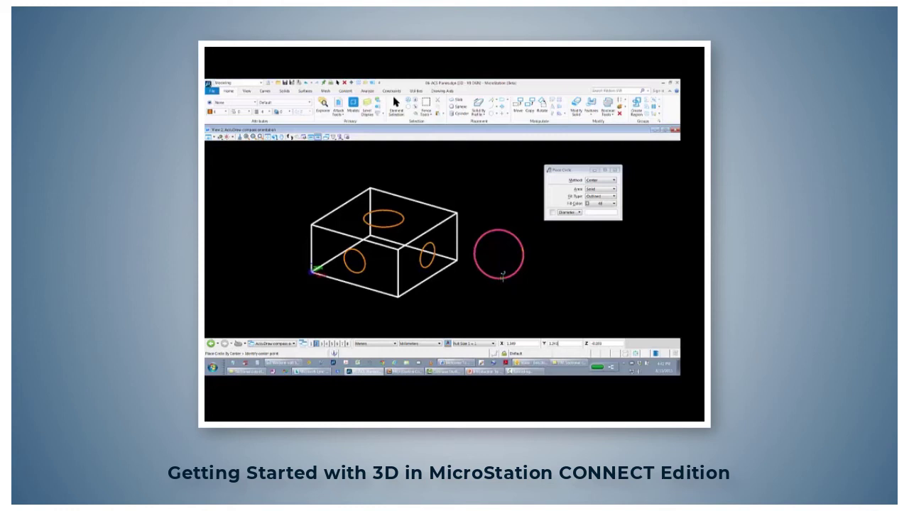
mouse_move(500, 279)
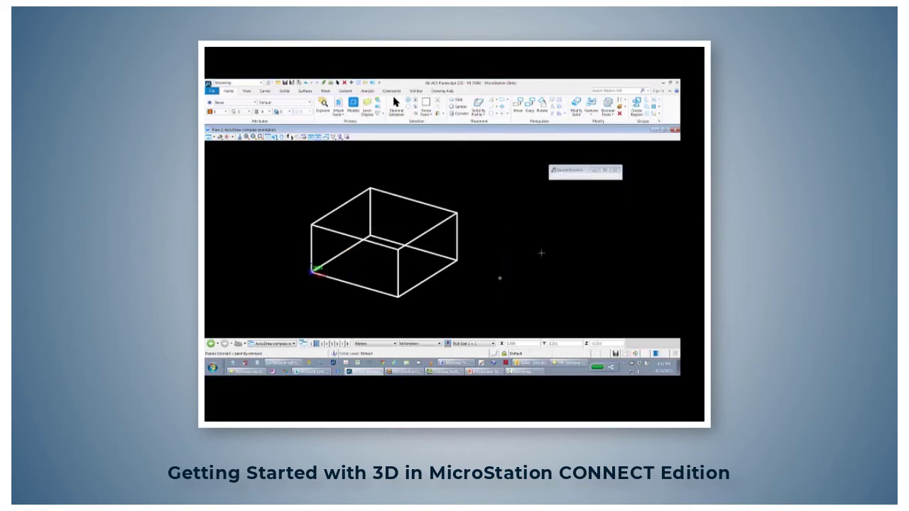
mouse_move(600, 239)
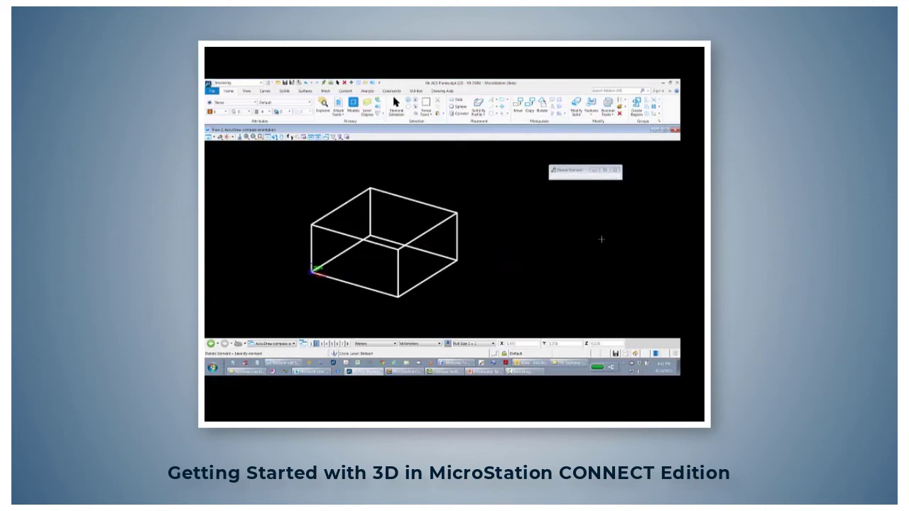
mouse_move(394, 226)
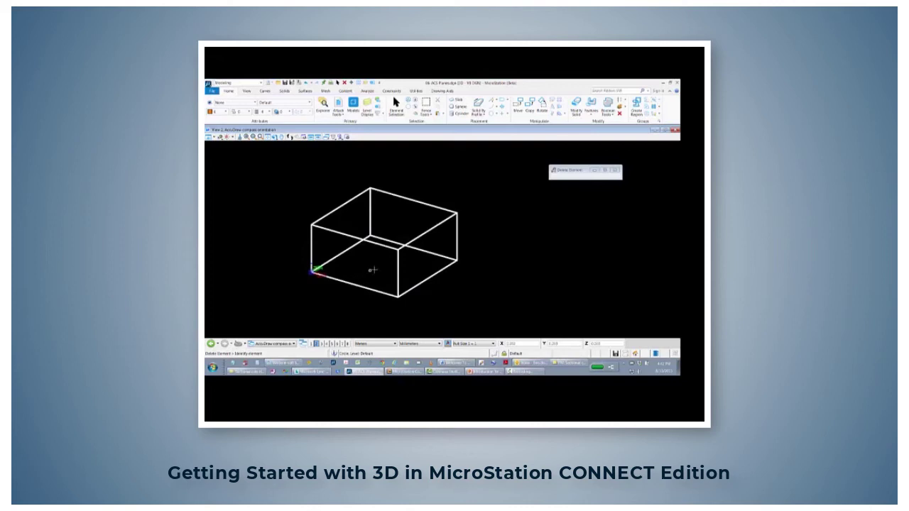
mouse_move(397, 212)
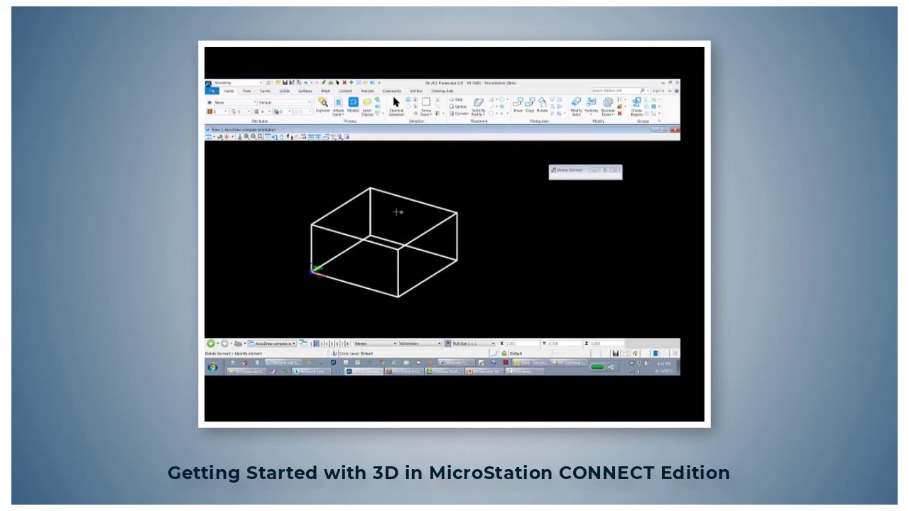
mouse_move(428, 222)
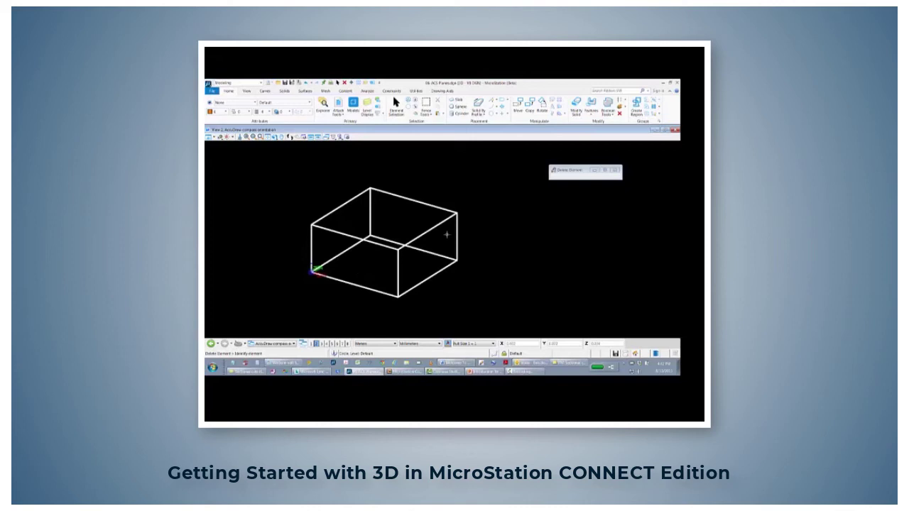
mouse_move(426, 268)
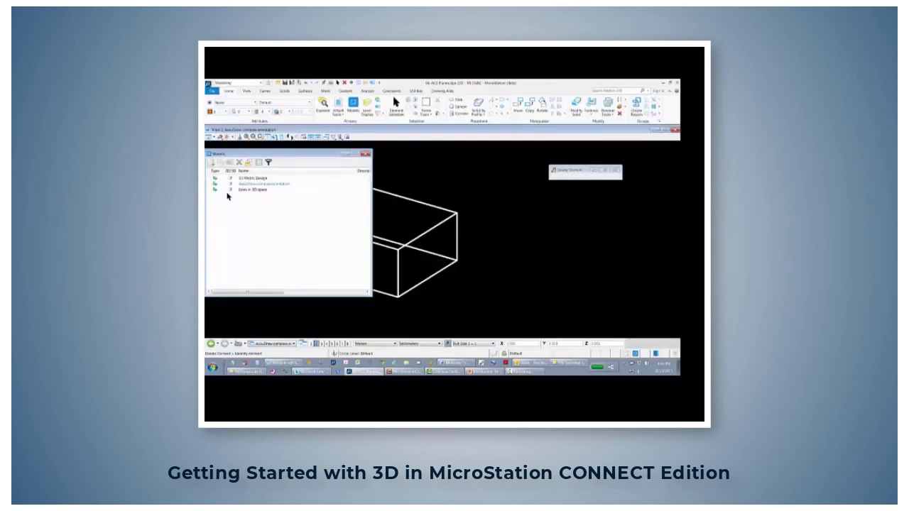
left_click(255, 189)
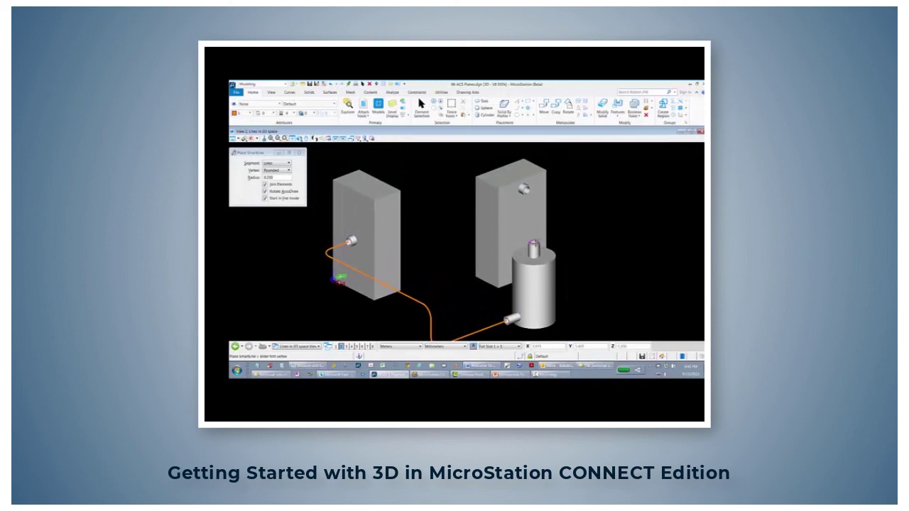
mouse_move(531, 245)
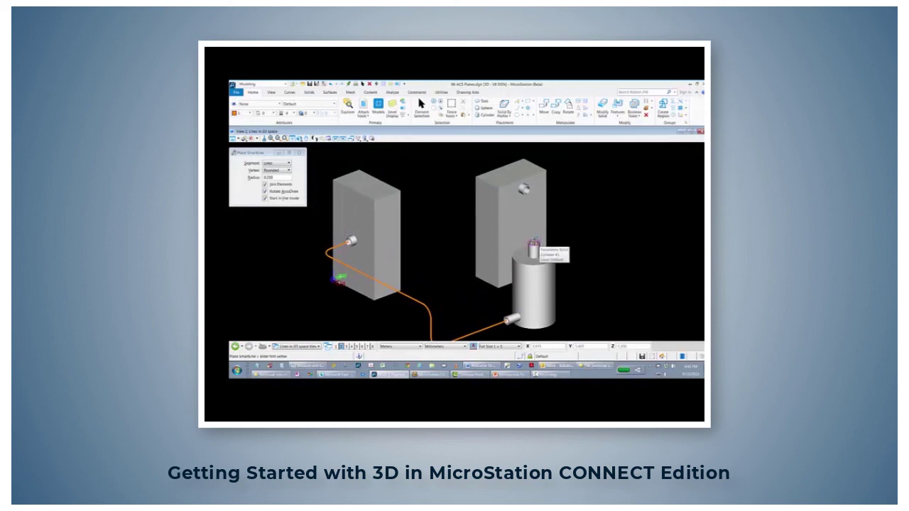